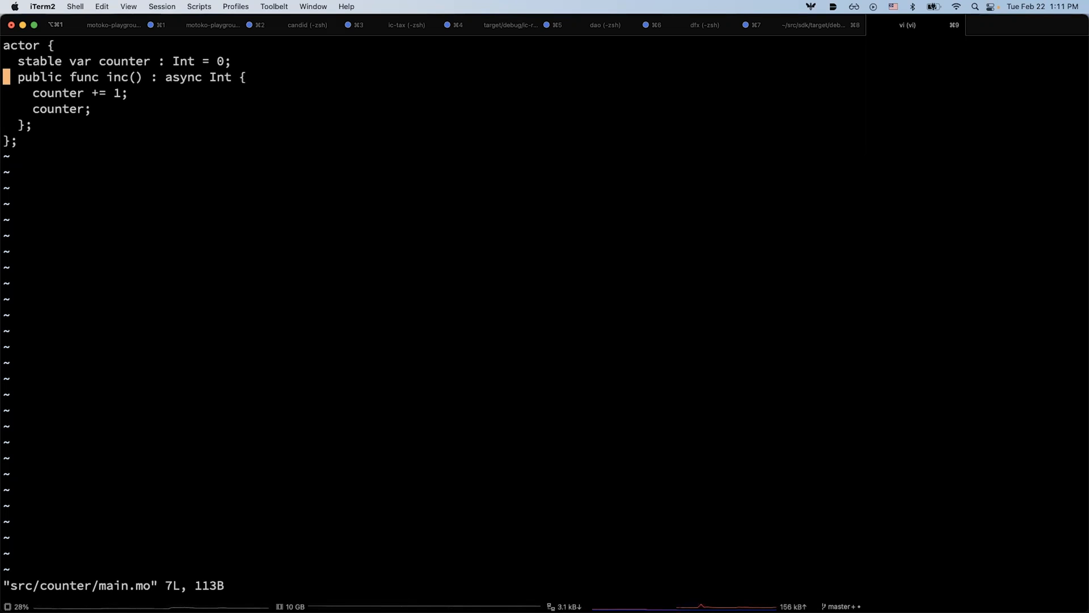
# - Quit vi without changes and deploy the counter canister with the local dfx build
pyautogui.press('j')
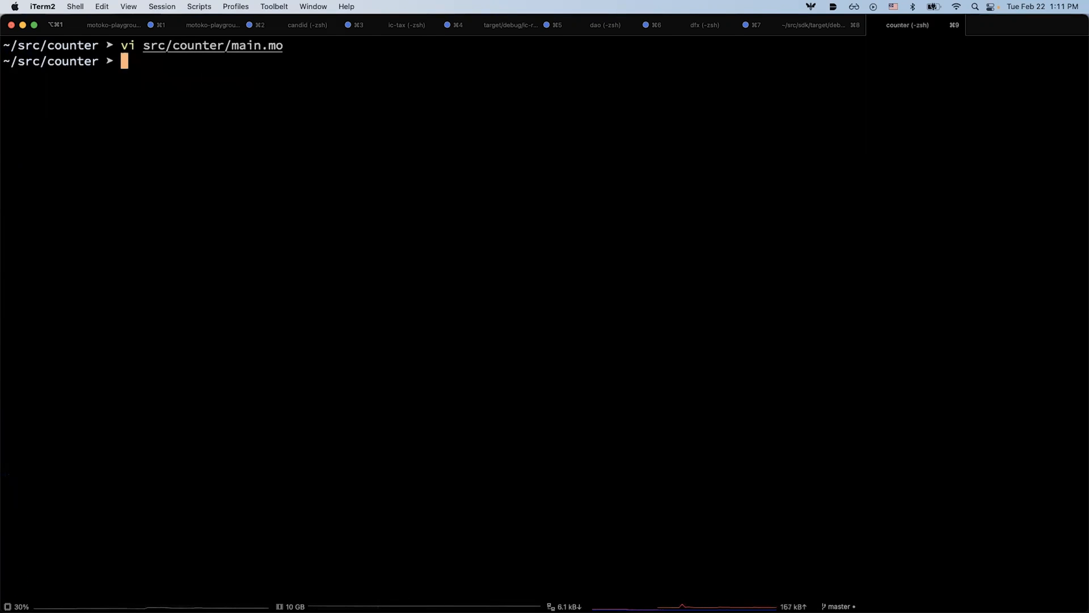
pyautogui.write('~/src/sdk/target/debug/dfx deploy')
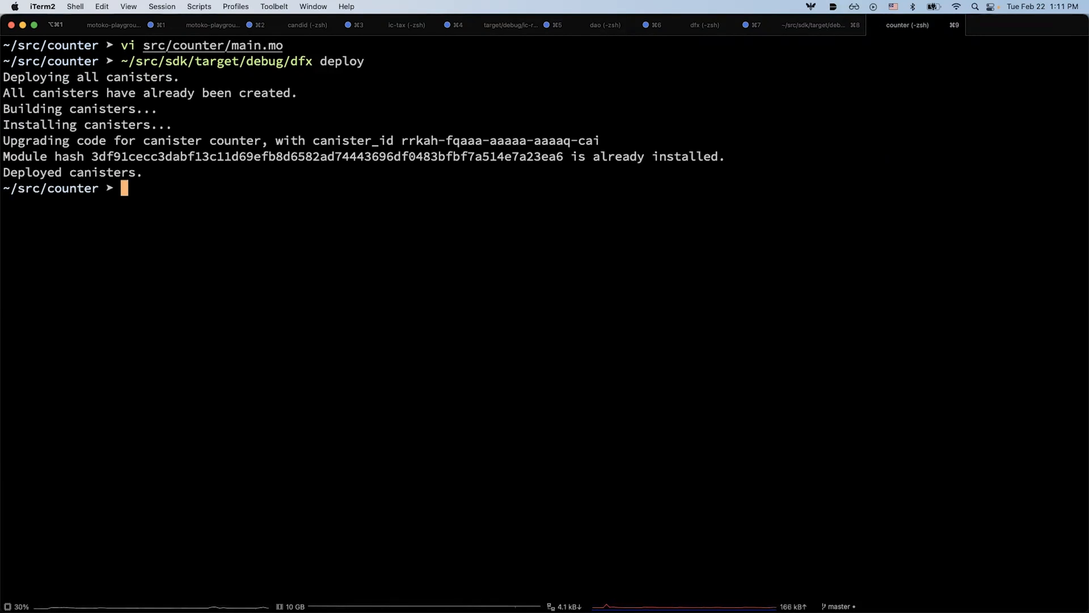
# - Run 'dfx canister call counter inc' by editing the recalled deploy command
pyautogui.write('~/src/sdk/target/debug/dfx deploy')
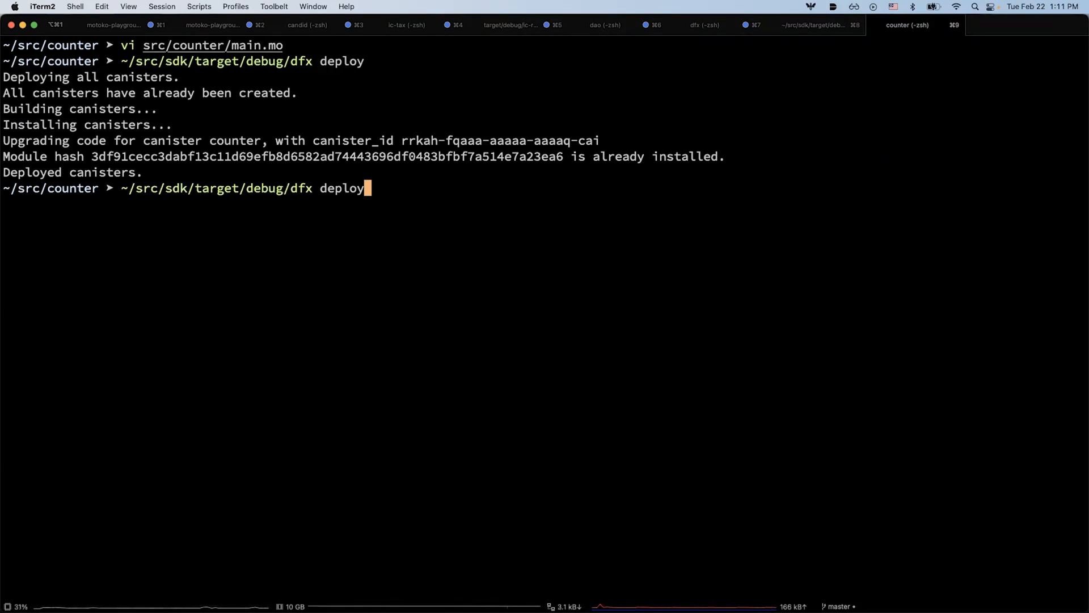
pyautogui.write('call')
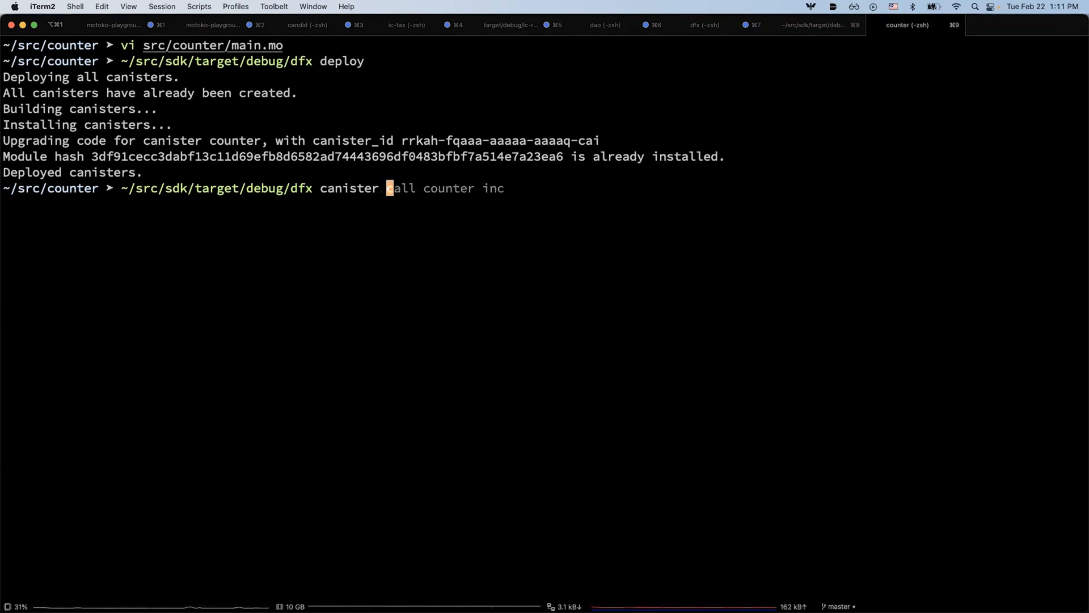
pyautogui.write('call counter inc')
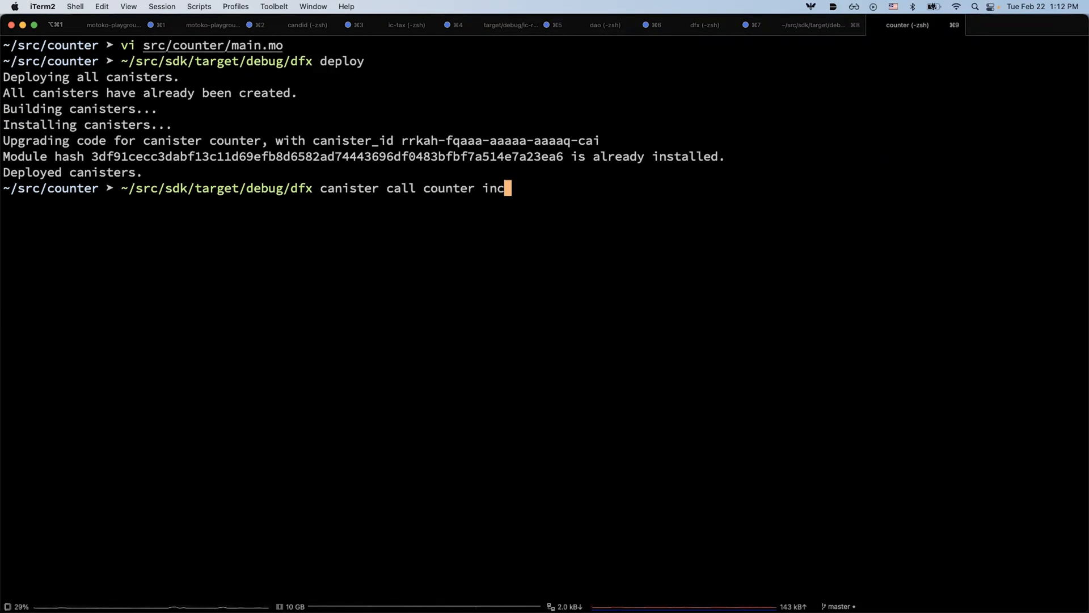
pyautogui.press('Return')
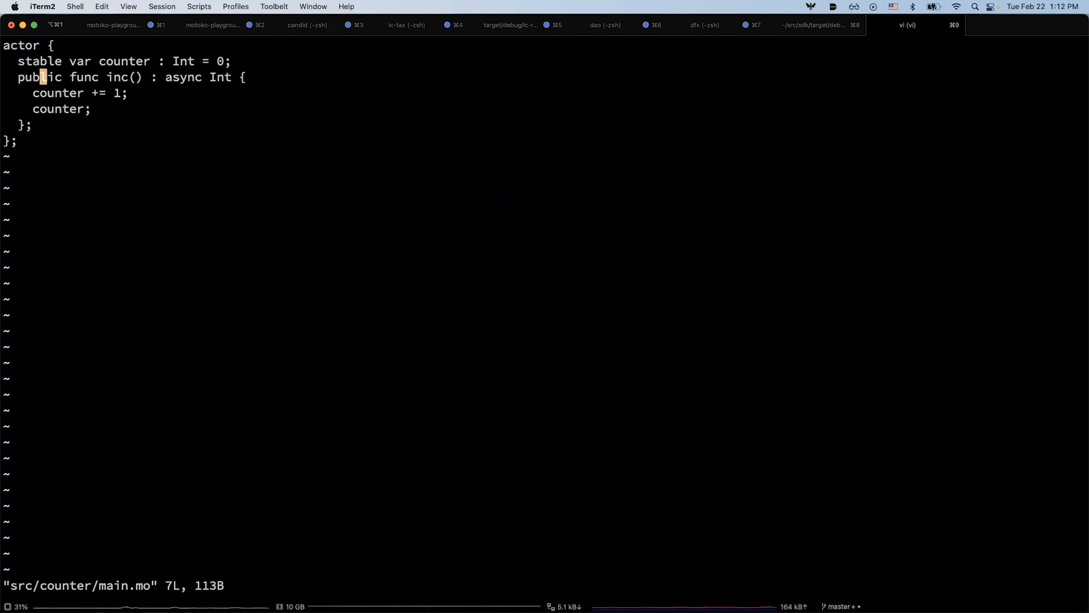
# - Rename the inc method to inc2 in main.mo, save, and redeploy
pyautogui.press('i')
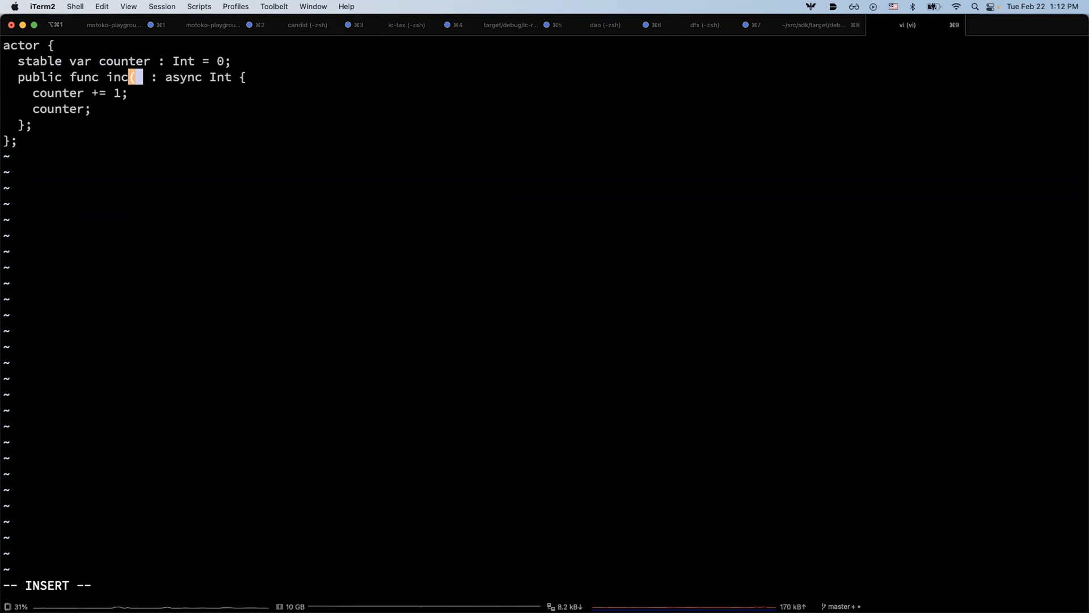
pyautogui.write('2')
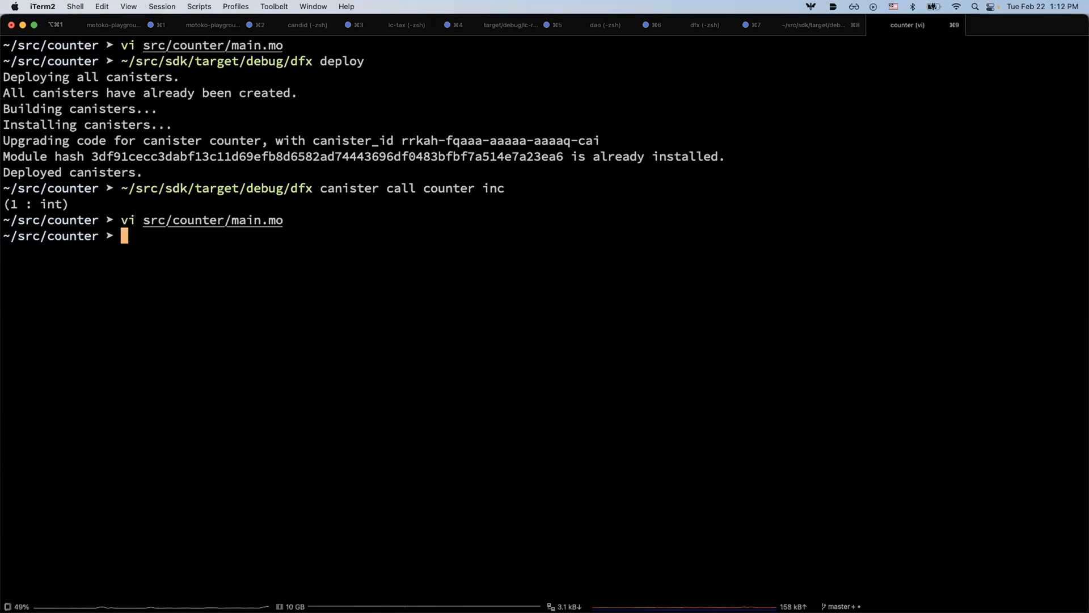
pyautogui.write('~/src/sdk/target/debug/dfx canister call counter inc')
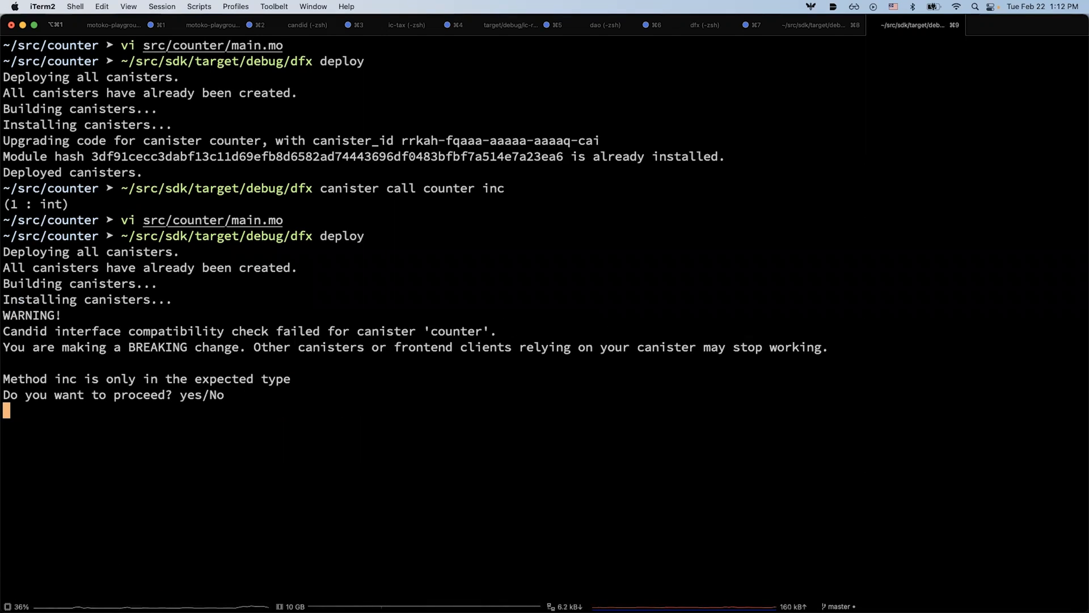
pyautogui.moveTo(389, 411)
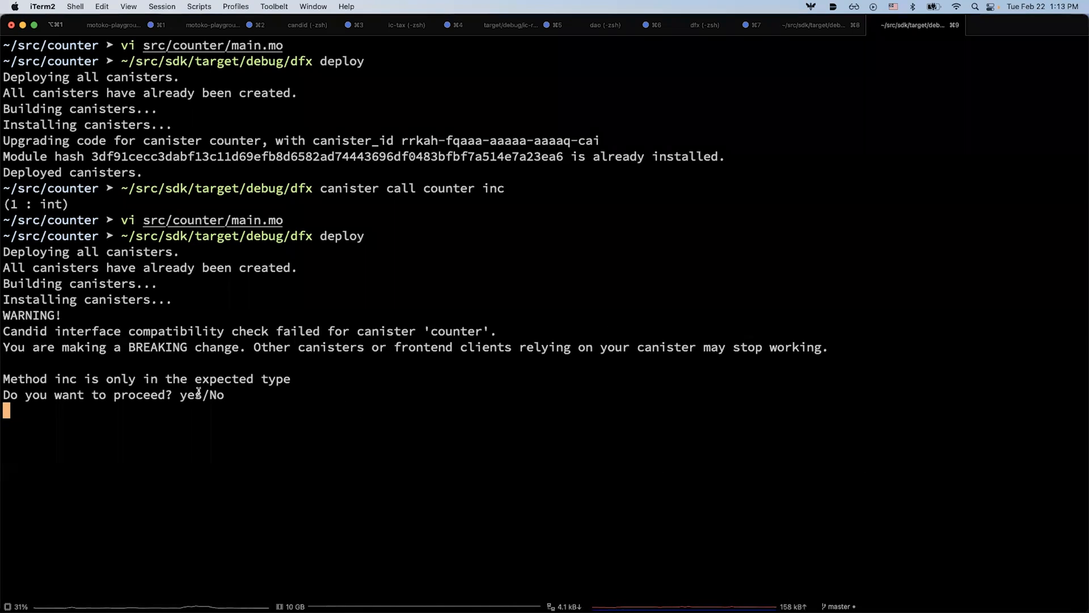
pyautogui.moveTo(241, 399)
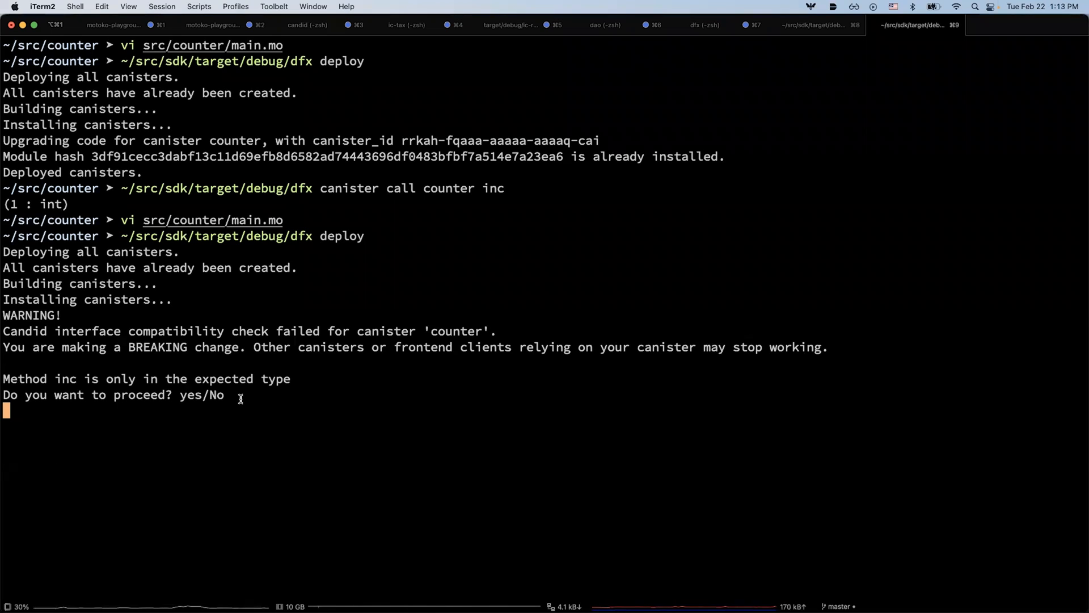
pyautogui.moveTo(356, 395)
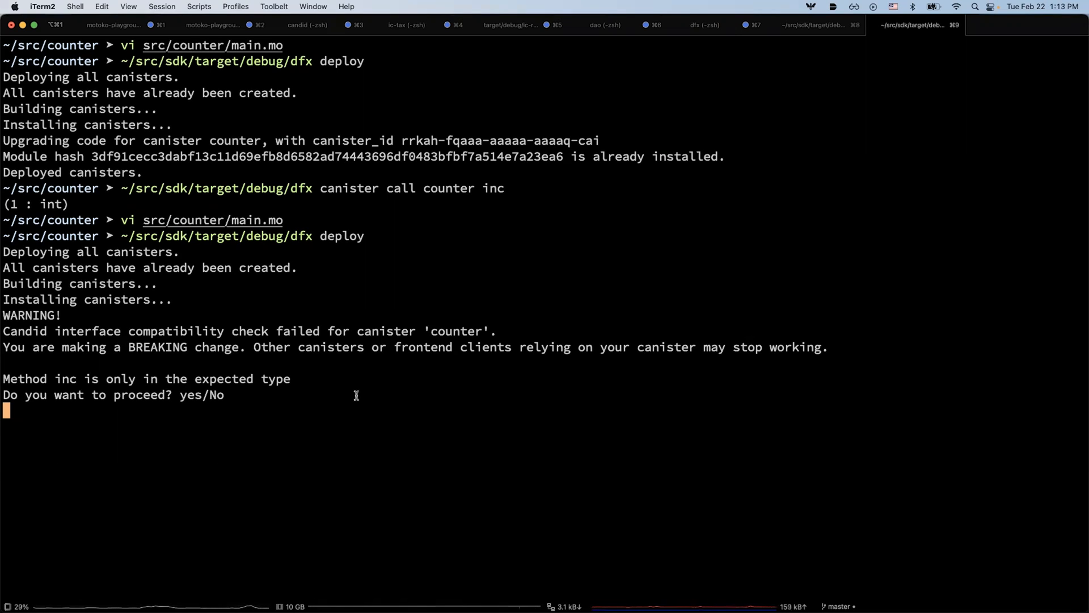
# - Answer yes to the Candid breaking-change prompt
pyautogui.write('yes')
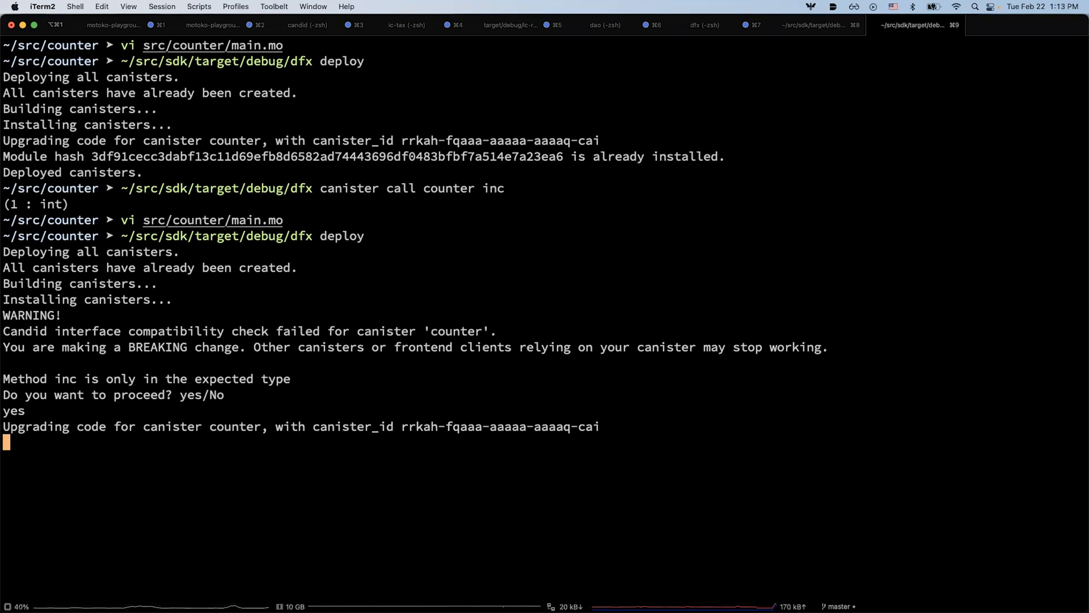
# - Call counter inc2, which returns 2, then reopen src/counter/main.mo in vi
pyautogui.write('vi src/counter/main.mo')
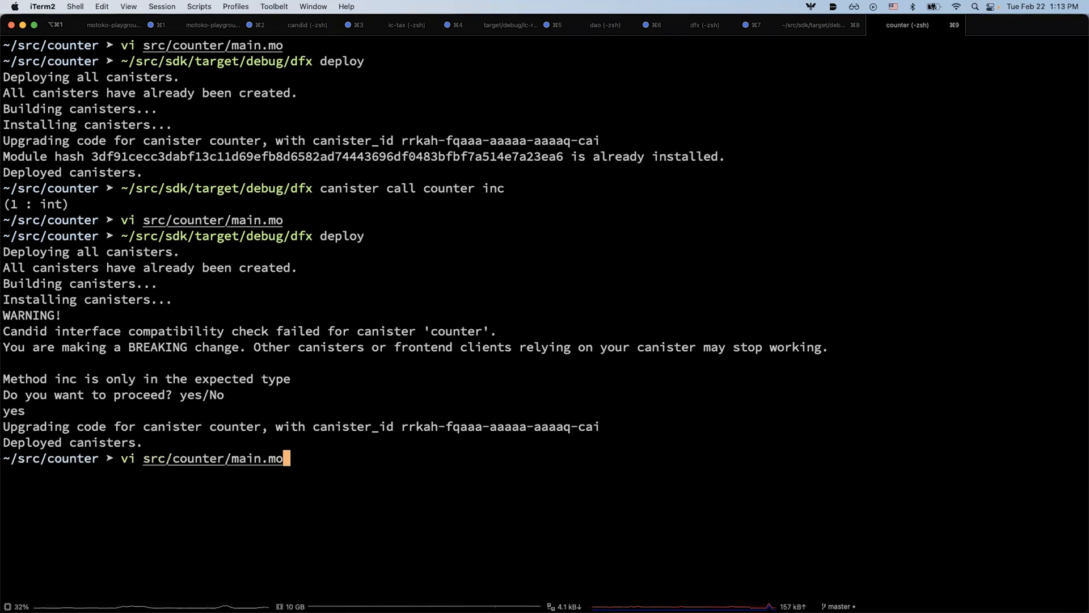
pyautogui.write('~/src/sdk/target/debug/dfx canister call counter inc')
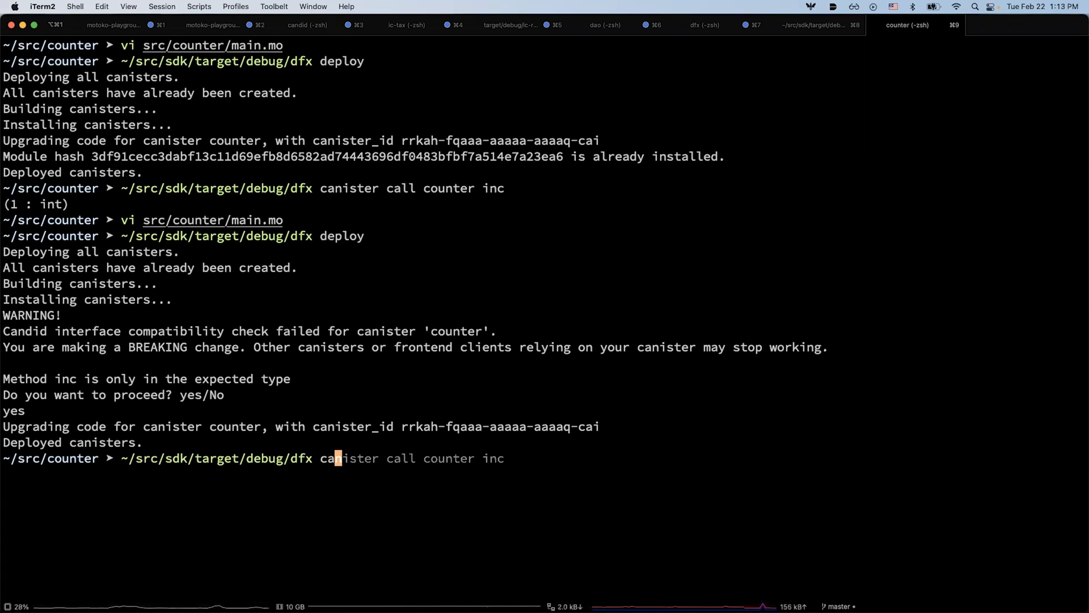
pyautogui.write('2')
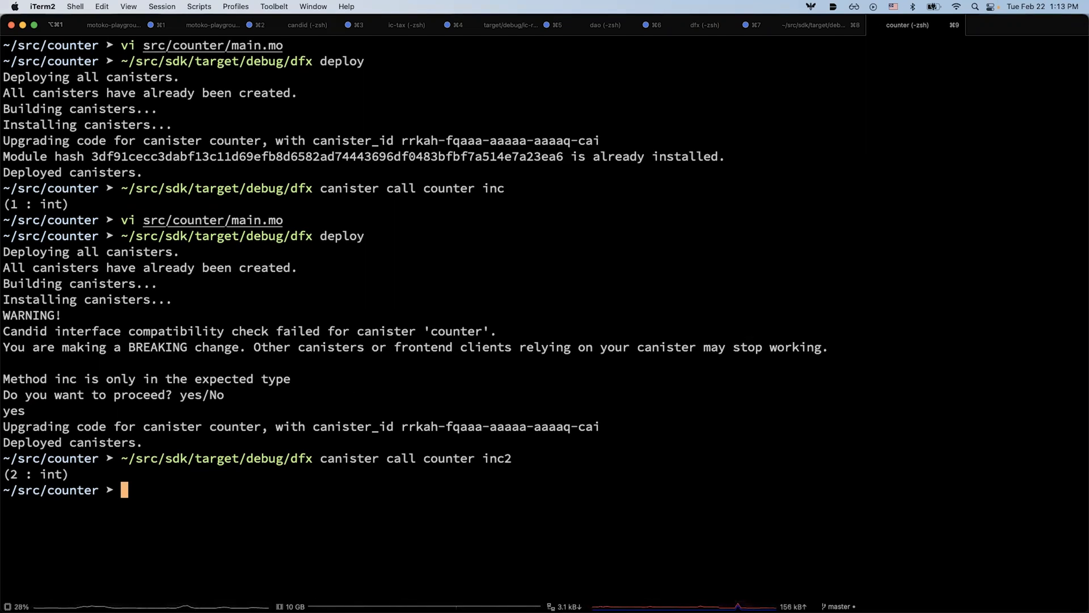
pyautogui.moveTo(67, 469)
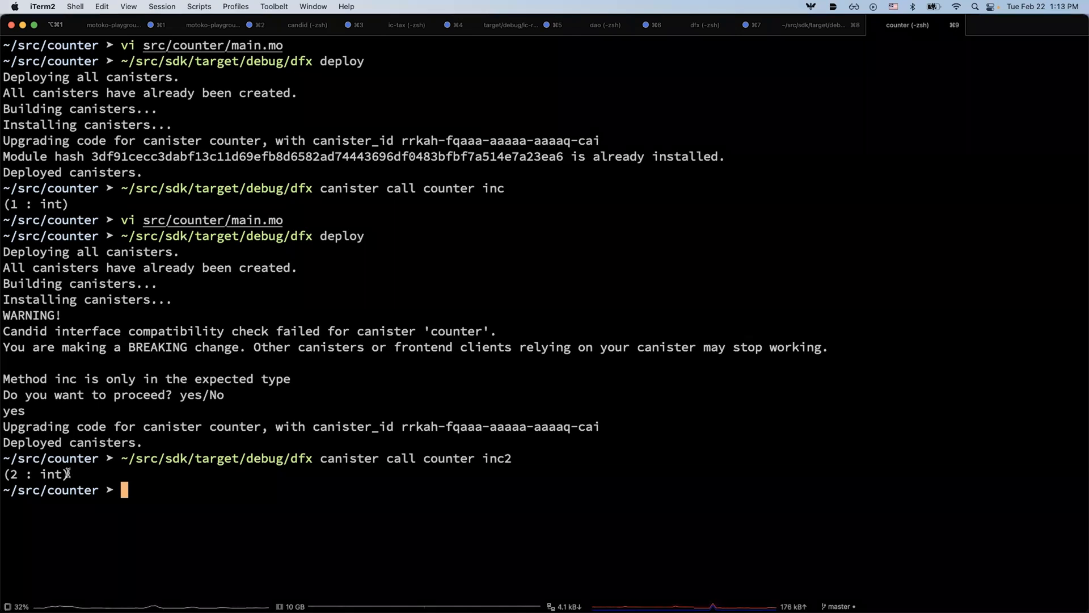
pyautogui.moveTo(98, 480)
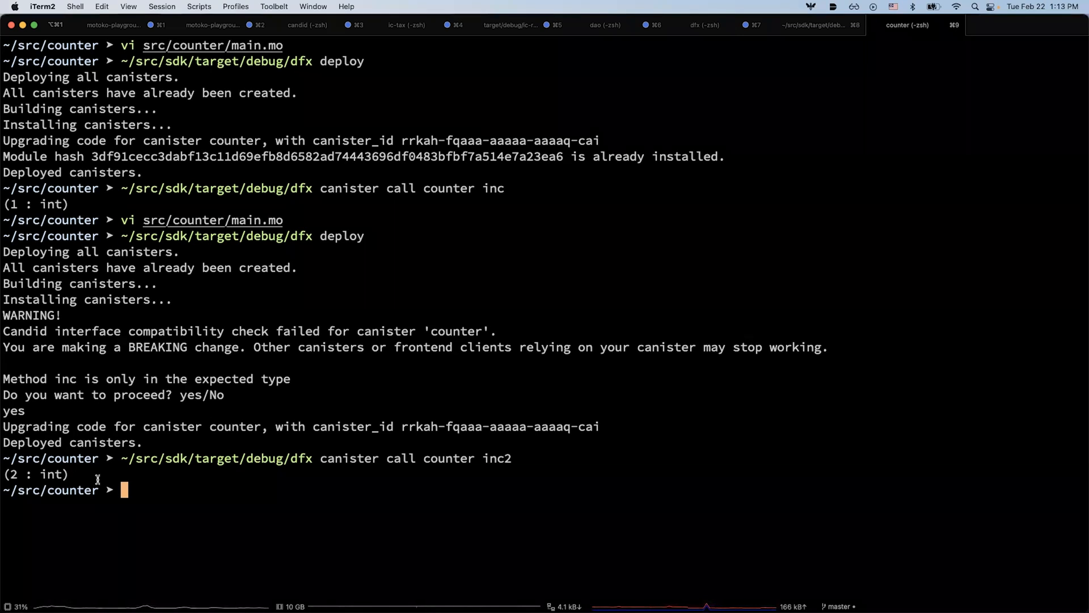
pyautogui.moveTo(107, 476)
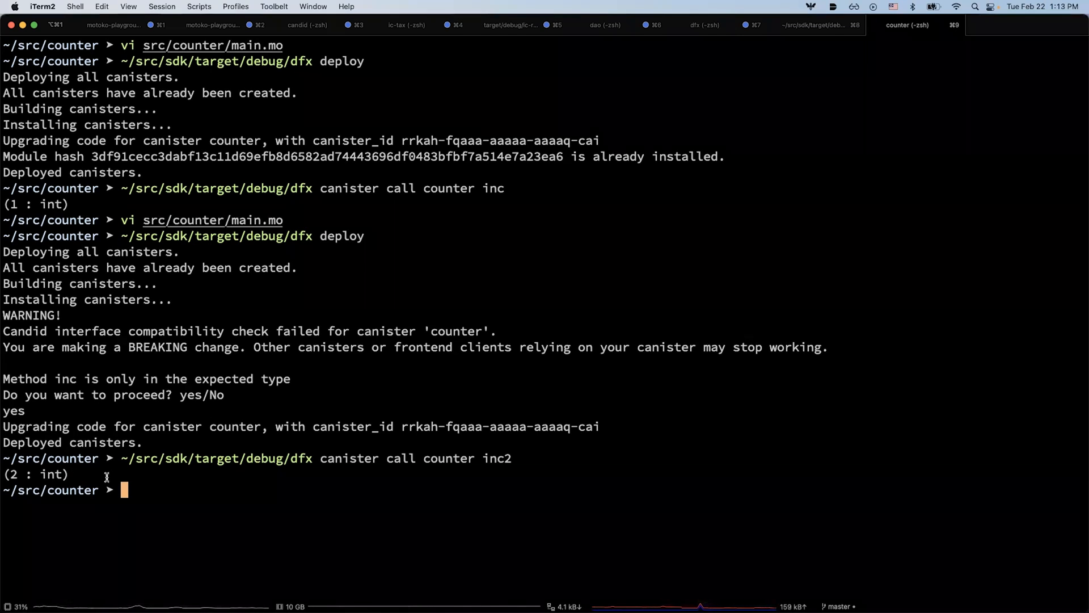
pyautogui.write('vi src/counter/main.mo')
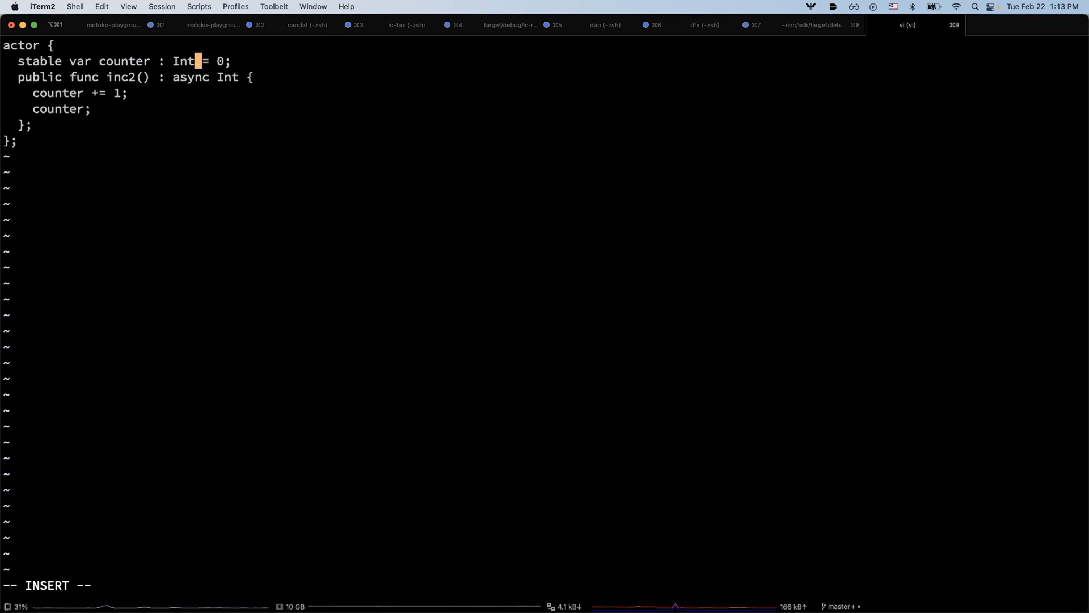
# - Change the stable counter type from Int to Nat, save, and start deploying
pyautogui.press('BackSpace')
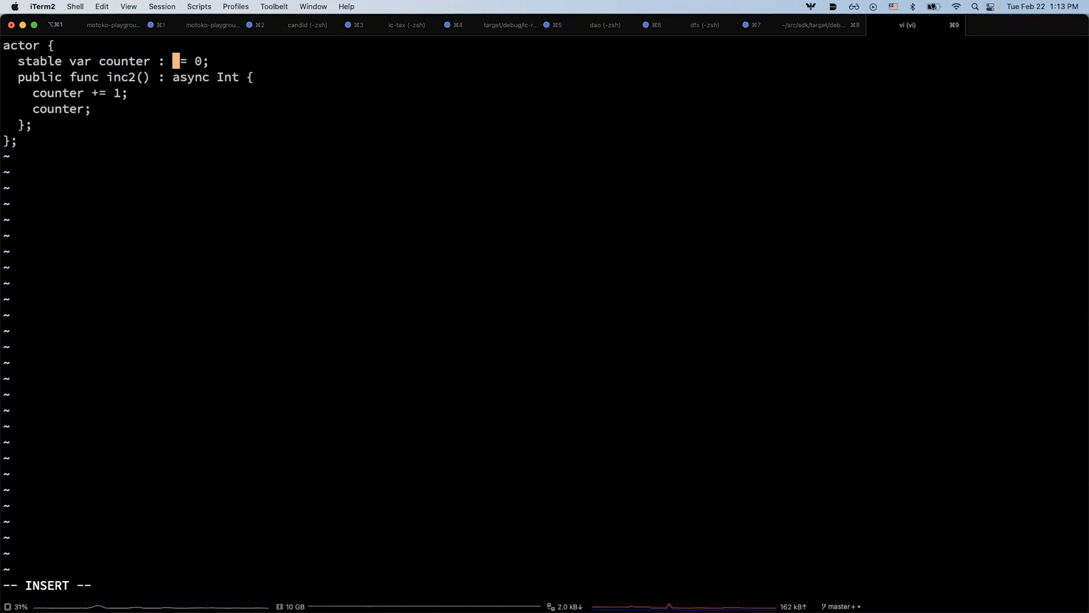
pyautogui.write('Nat')
pyautogui.write('~')
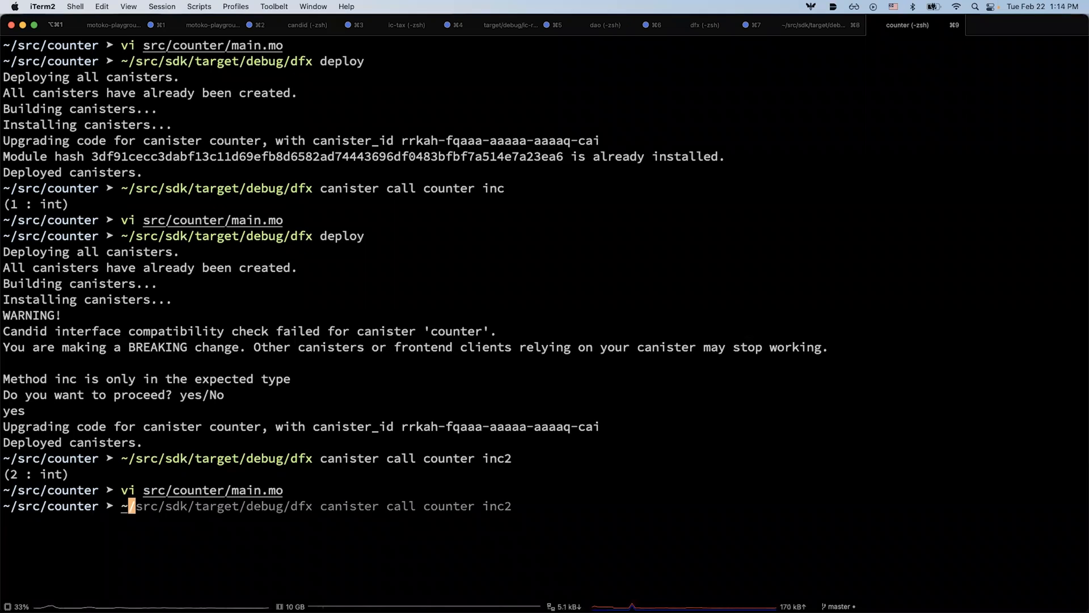
pyautogui.write('deploy')
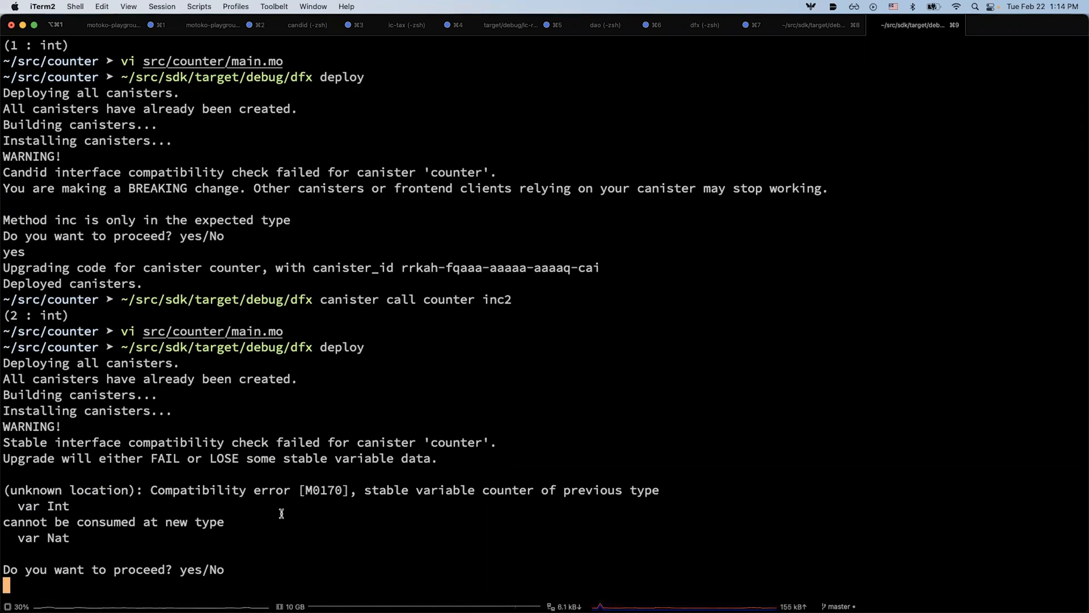
pyautogui.moveTo(255, 495)
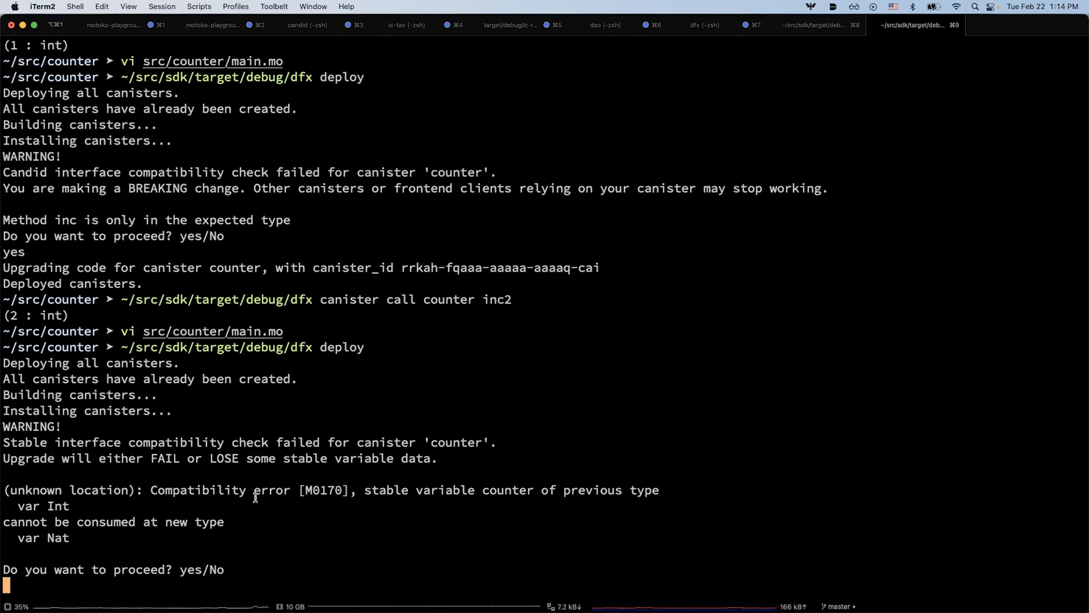
pyautogui.moveTo(145, 521)
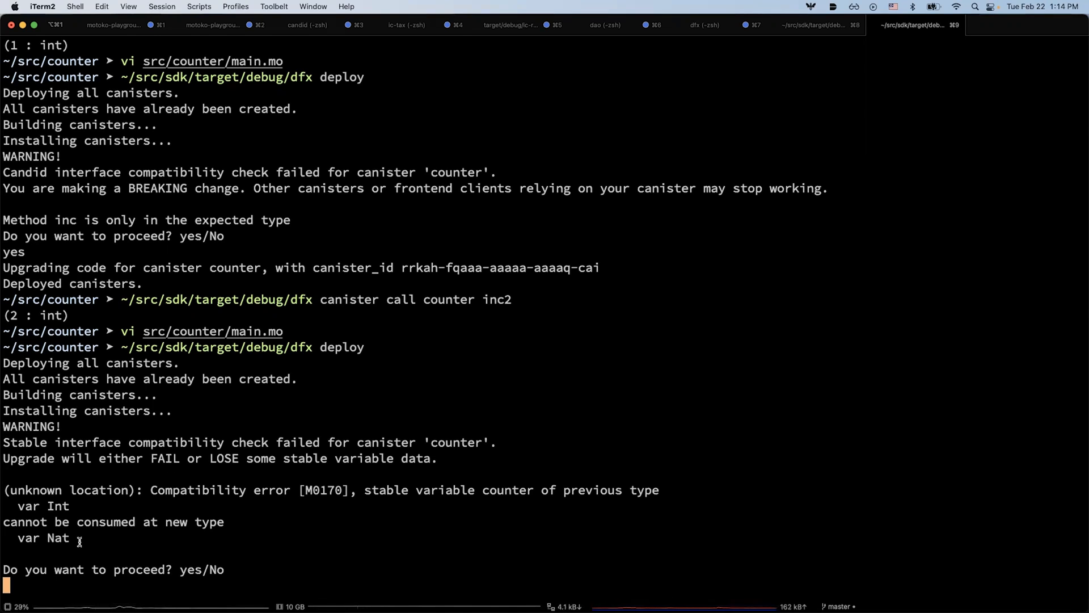
pyautogui.moveTo(51, 506)
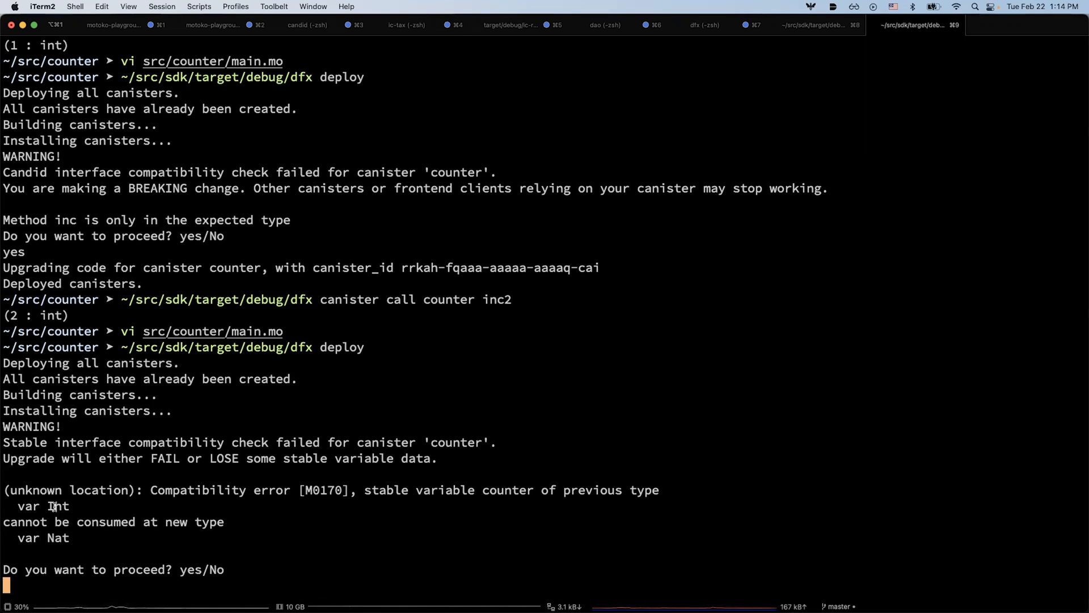
# - Confirm the stable-compatibility prompt with y, then call counter inc2 again
pyautogui.write('yes')
pyautogui.write('~/src/sdk/target/debug/dfx canister call counter inc2')
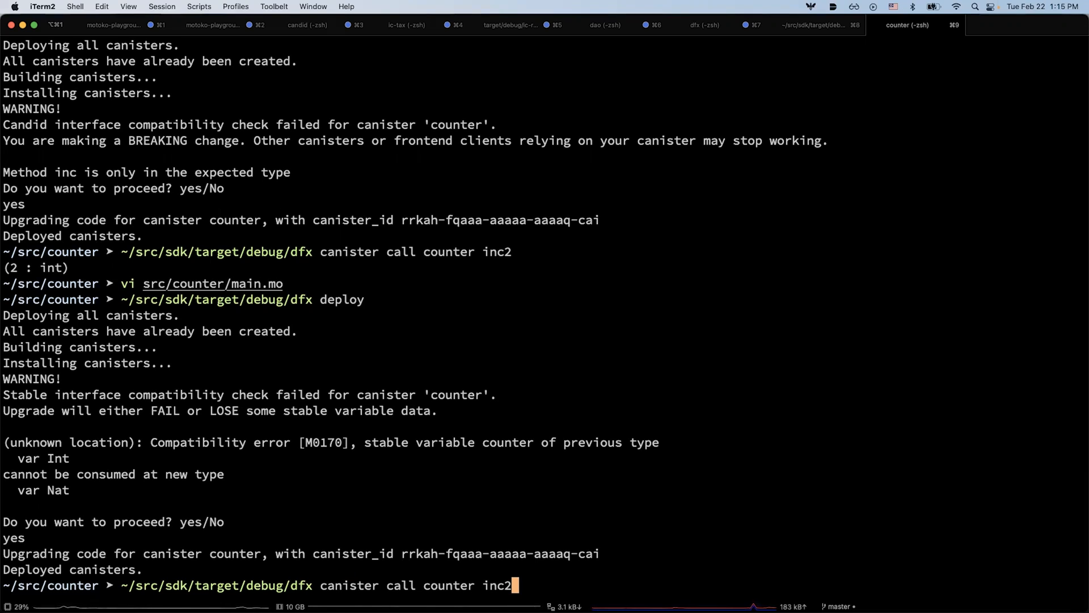
pyautogui.press('Return')
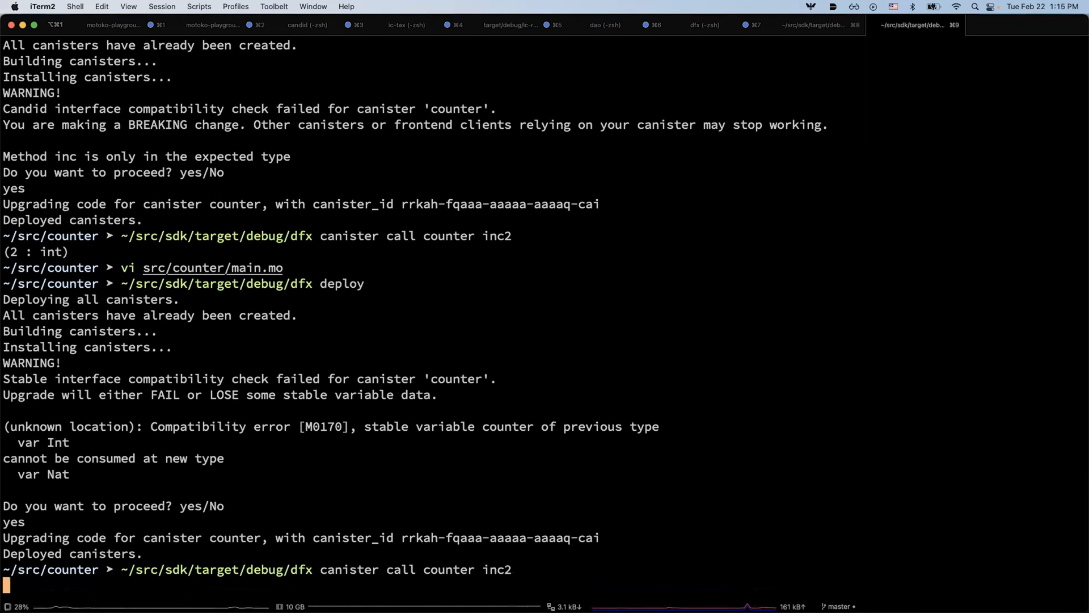